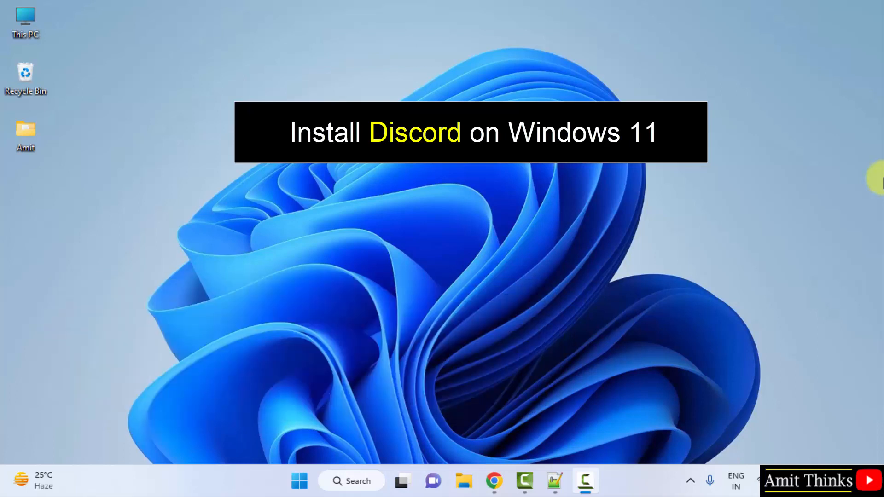
Launch Google Chrome from the Windows 11 taskbar.
left_click(494, 482)
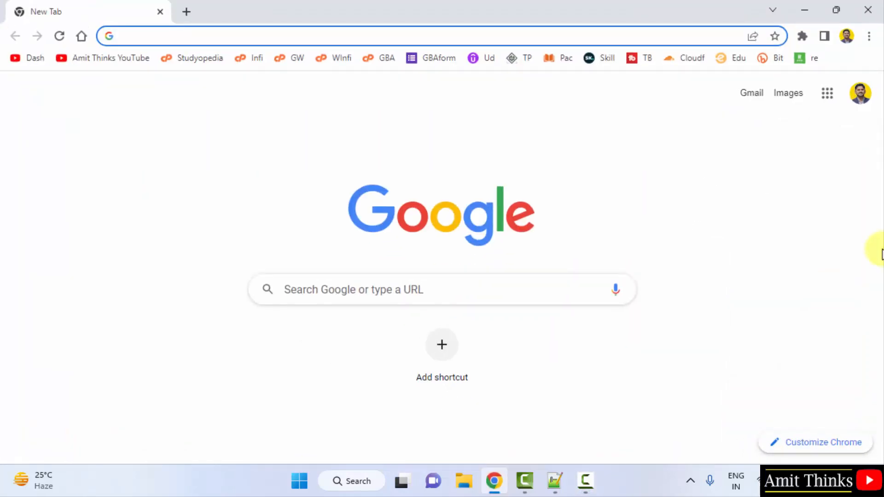
mouse_move(552, 278)
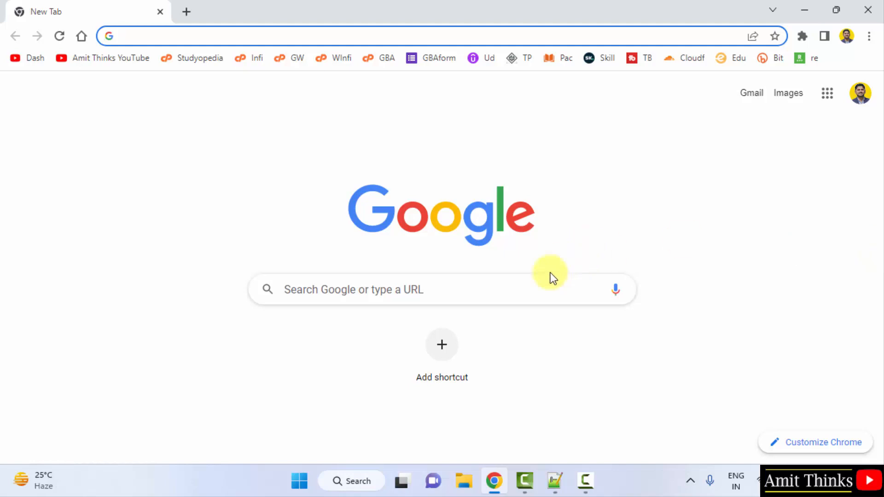
Search for 'discord' and go to discord.com.
type("discord.com")
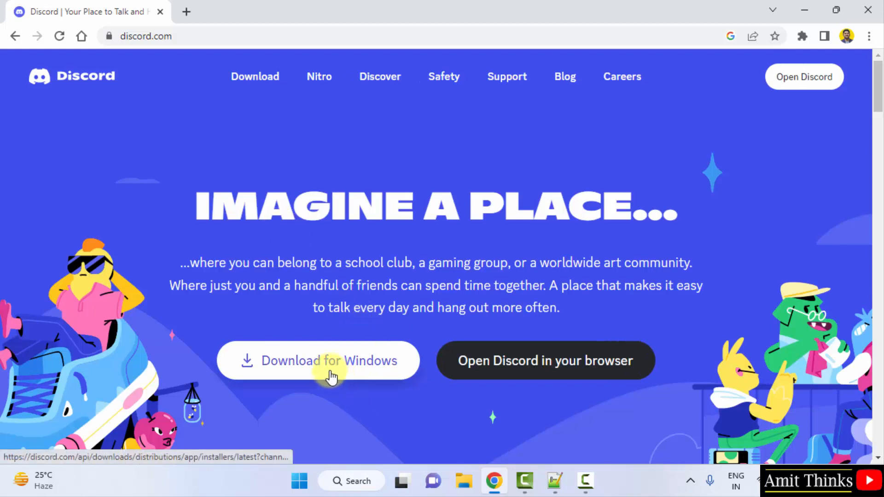
Download the Discord installer for Windows and run DiscordSetup.exe.
left_click(330, 374)
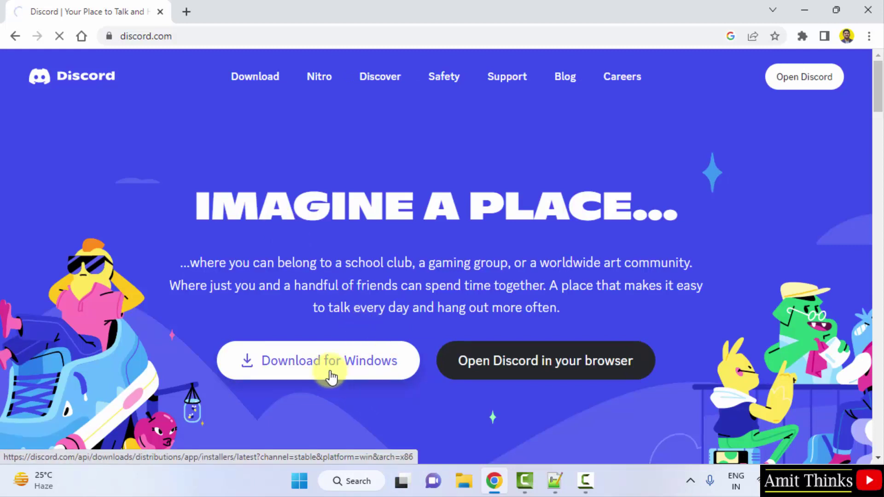
left_click(330, 372)
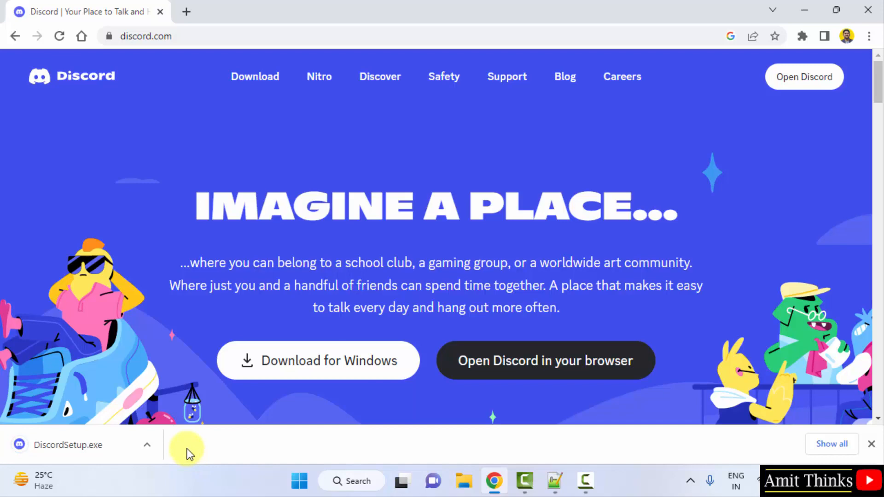
mouse_move(121, 476)
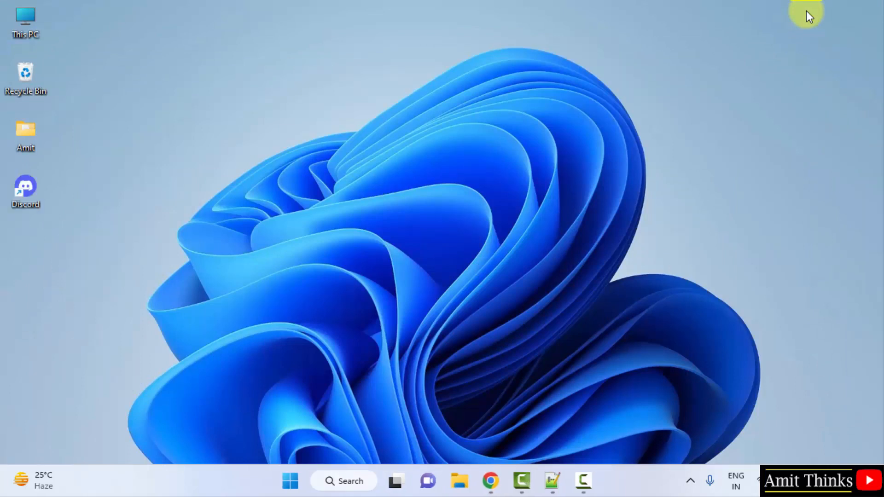
Launch Discord from its desktop shortcut and dismiss the Nitro pricing popup.
double_click(25, 188)
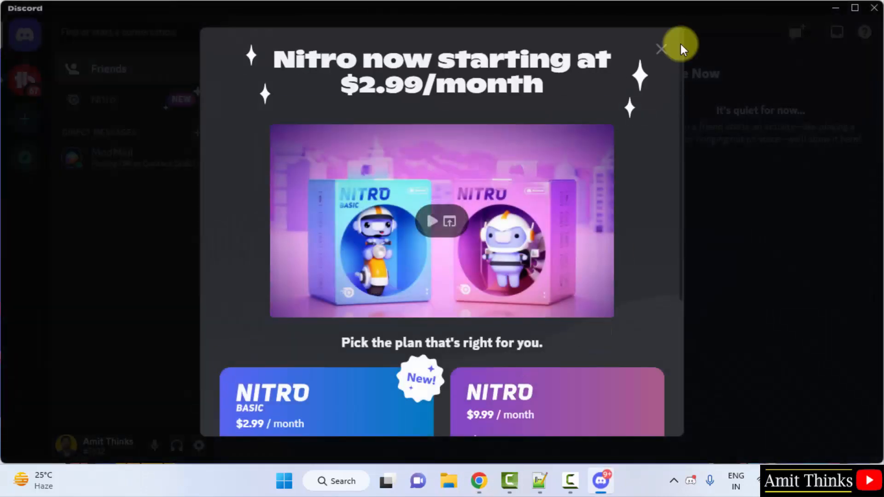
left_click(661, 49)
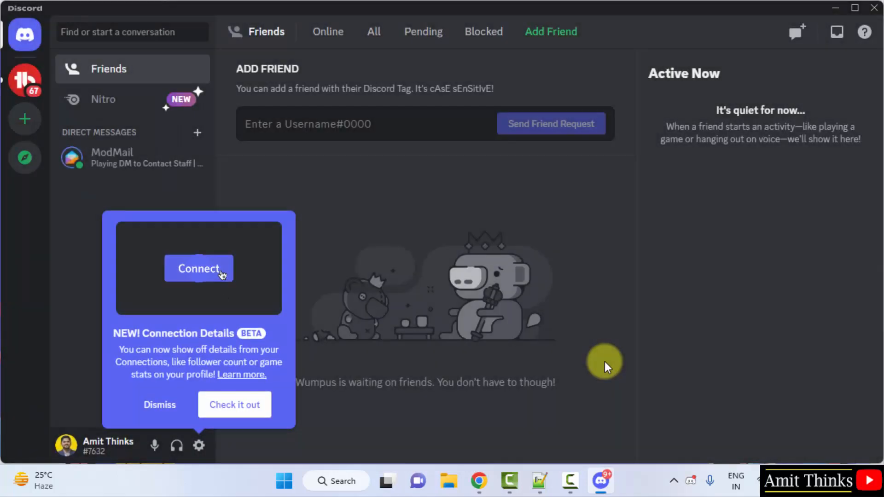